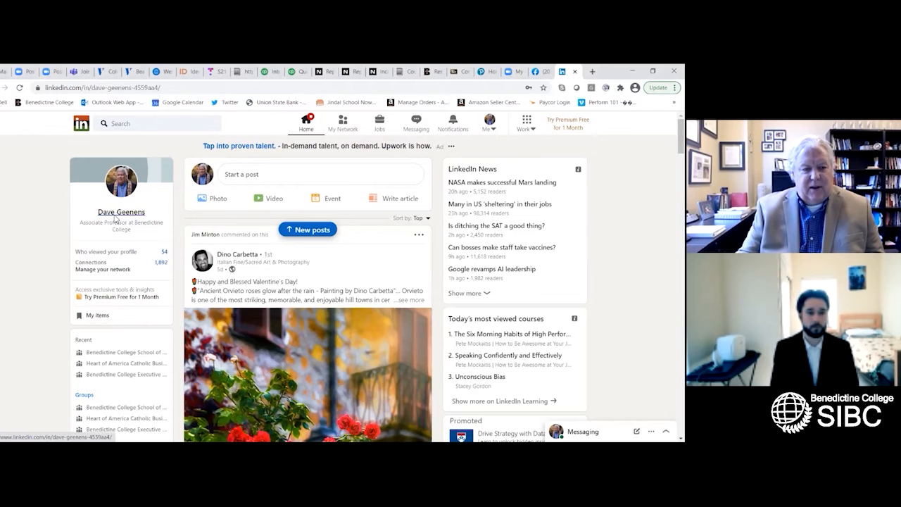
Go to your own profile from the feed sidebar and view the profile photo enlarged
{"action": "left_click", "coordinate": [121, 211]}
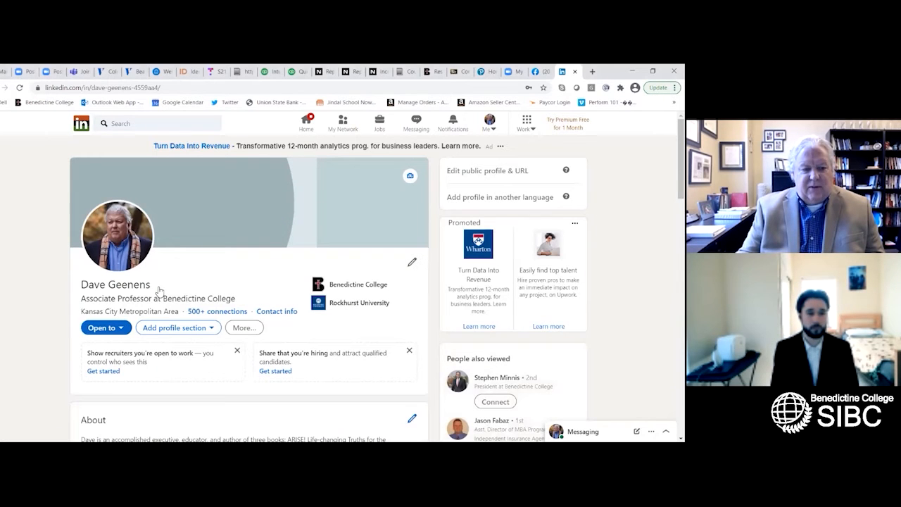
{"action": "mouse_move", "coordinate": [378, 318]}
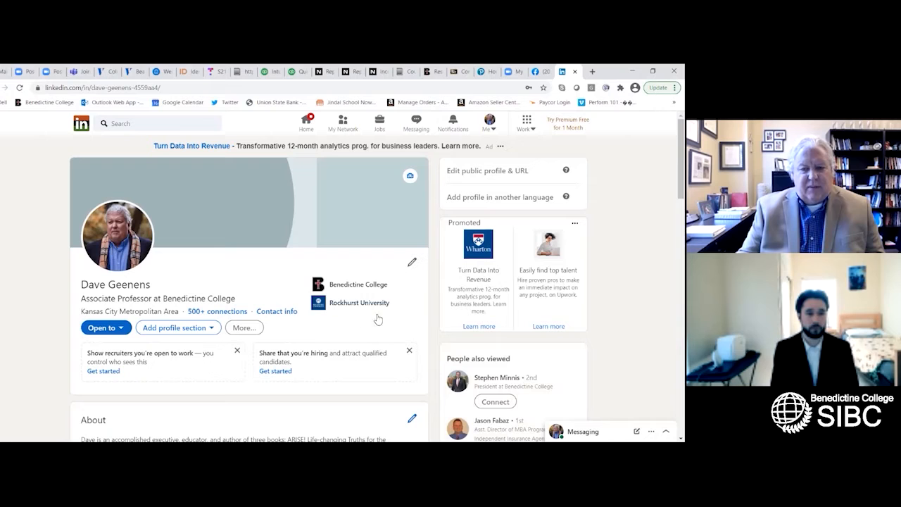
{"action": "left_click", "coordinate": [411, 260]}
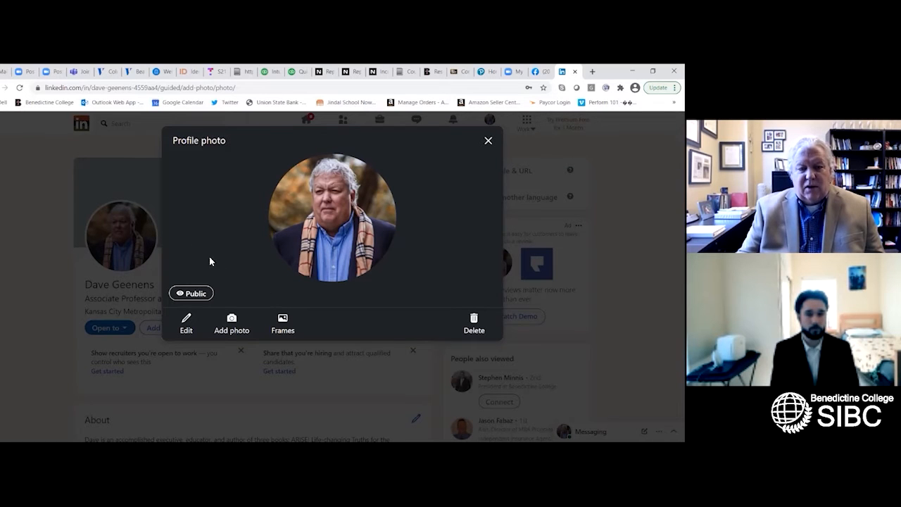
{"action": "mouse_move", "coordinate": [228, 260]}
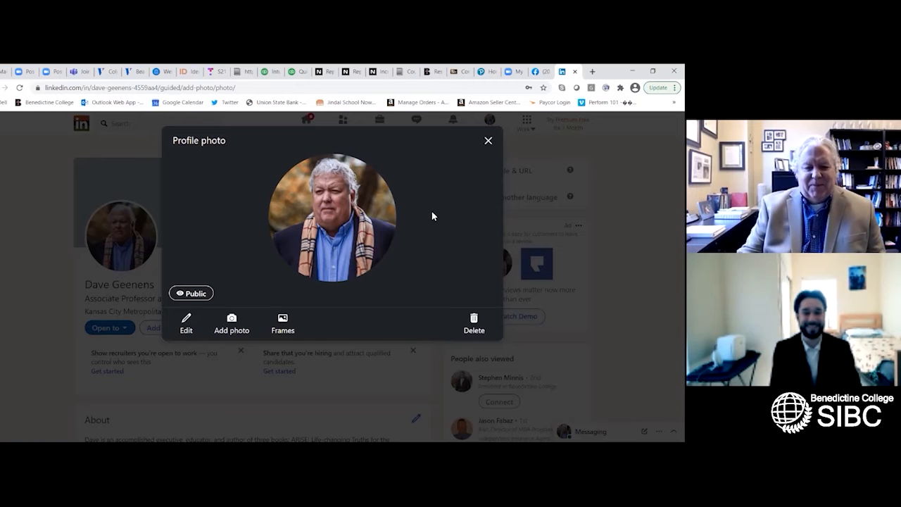
{"action": "mouse_move", "coordinate": [428, 224]}
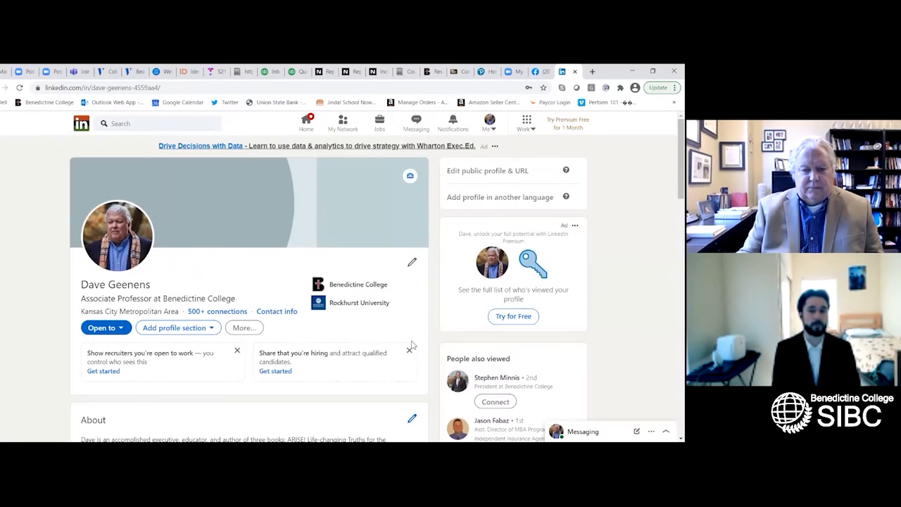
{"action": "mouse_move", "coordinate": [403, 325]}
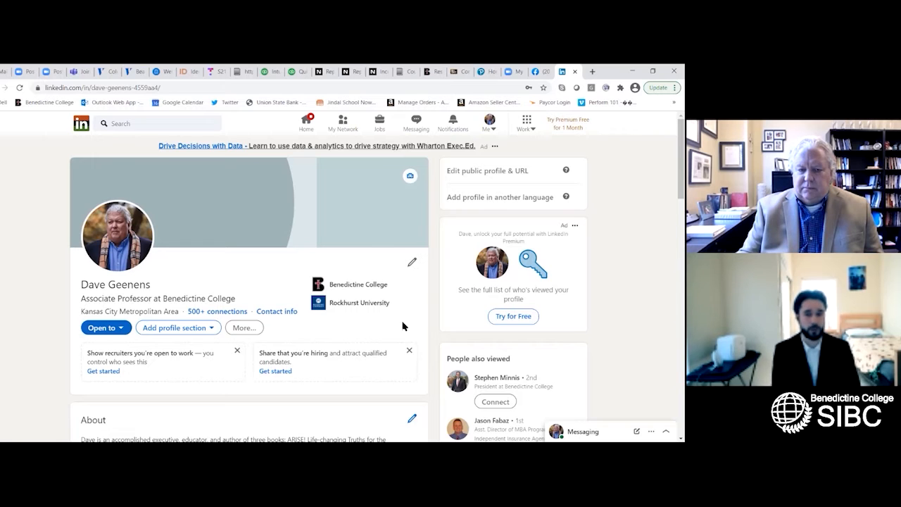
{"action": "mouse_move", "coordinate": [359, 303]}
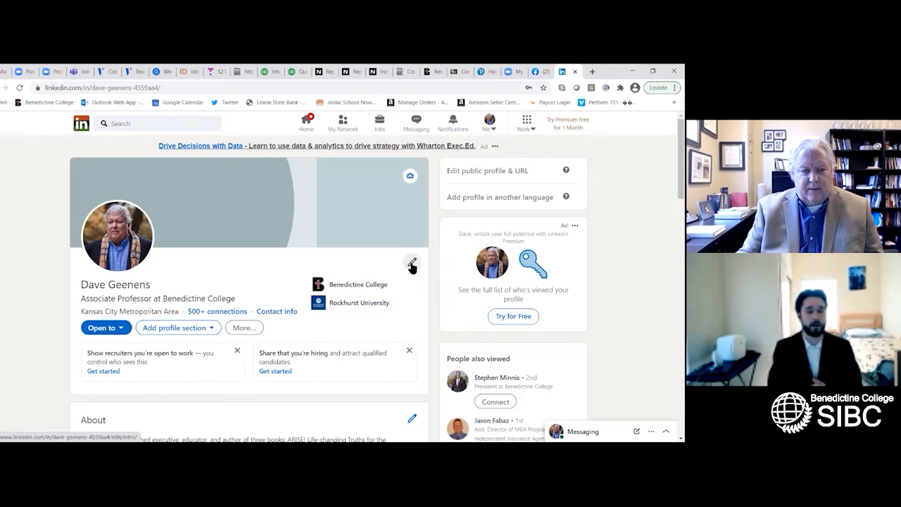
{"action": "left_click", "coordinate": [411, 264]}
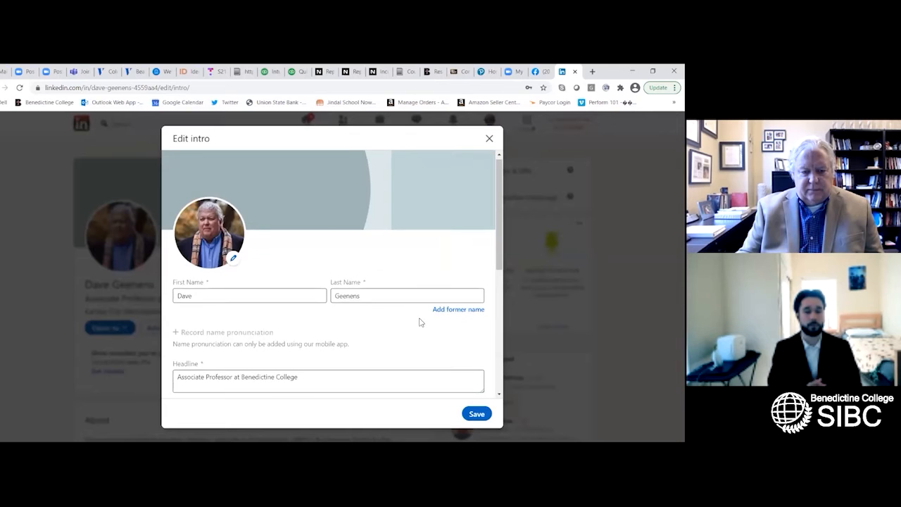
{"action": "scroll", "scroll_direction": "down", "scroll_amount": 3}
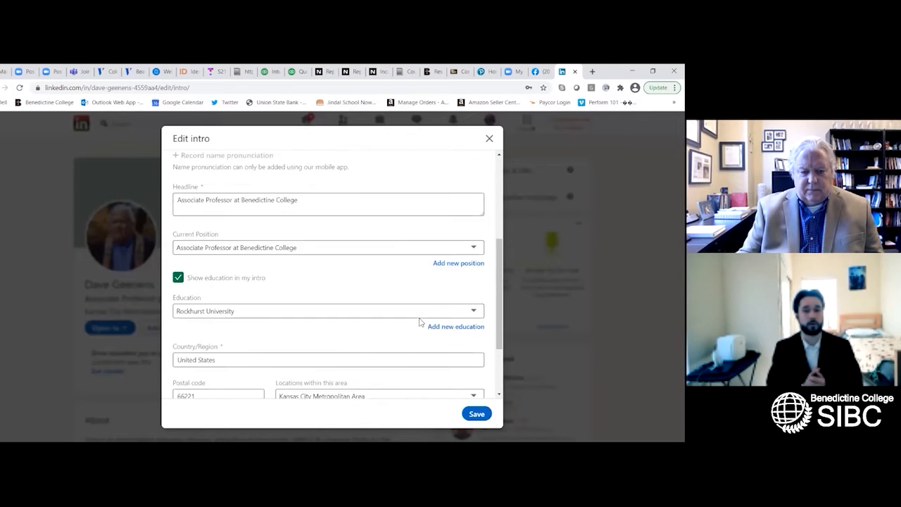
{"action": "scroll", "scroll_direction": "down", "scroll_amount": 3}
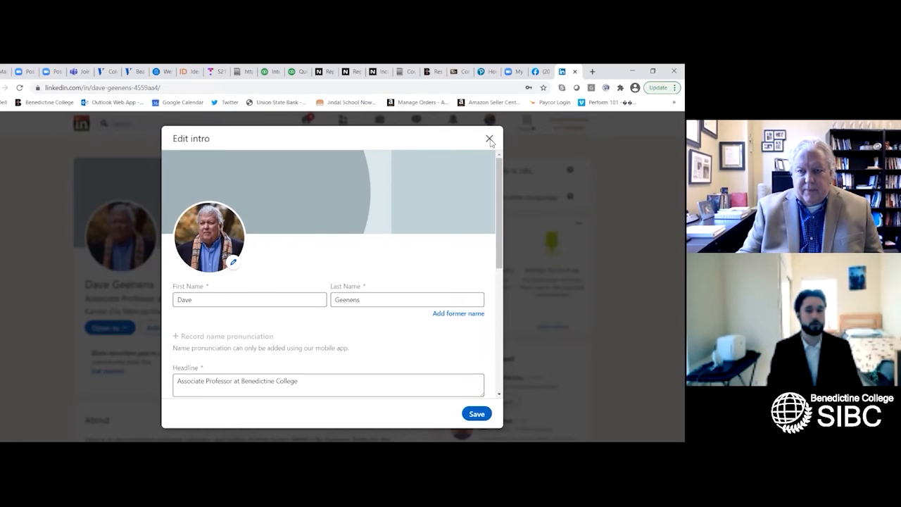
{"action": "left_click", "coordinate": [490, 138]}
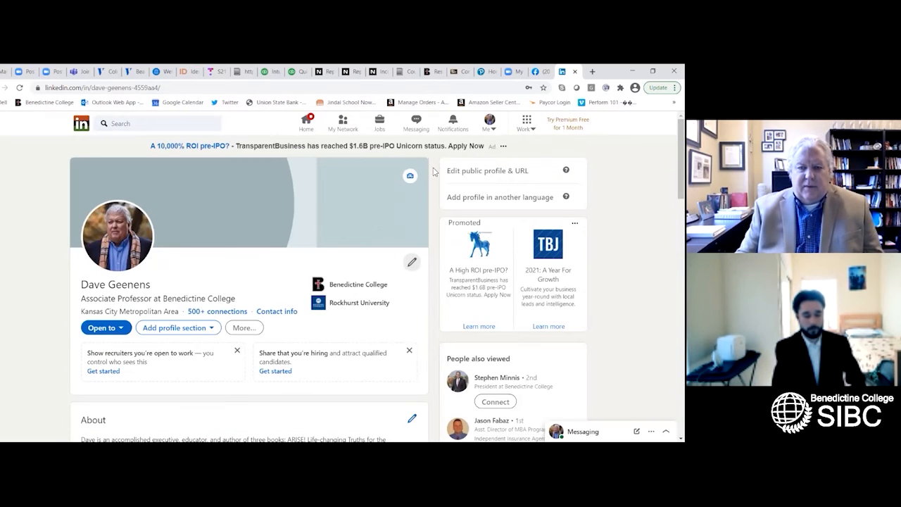